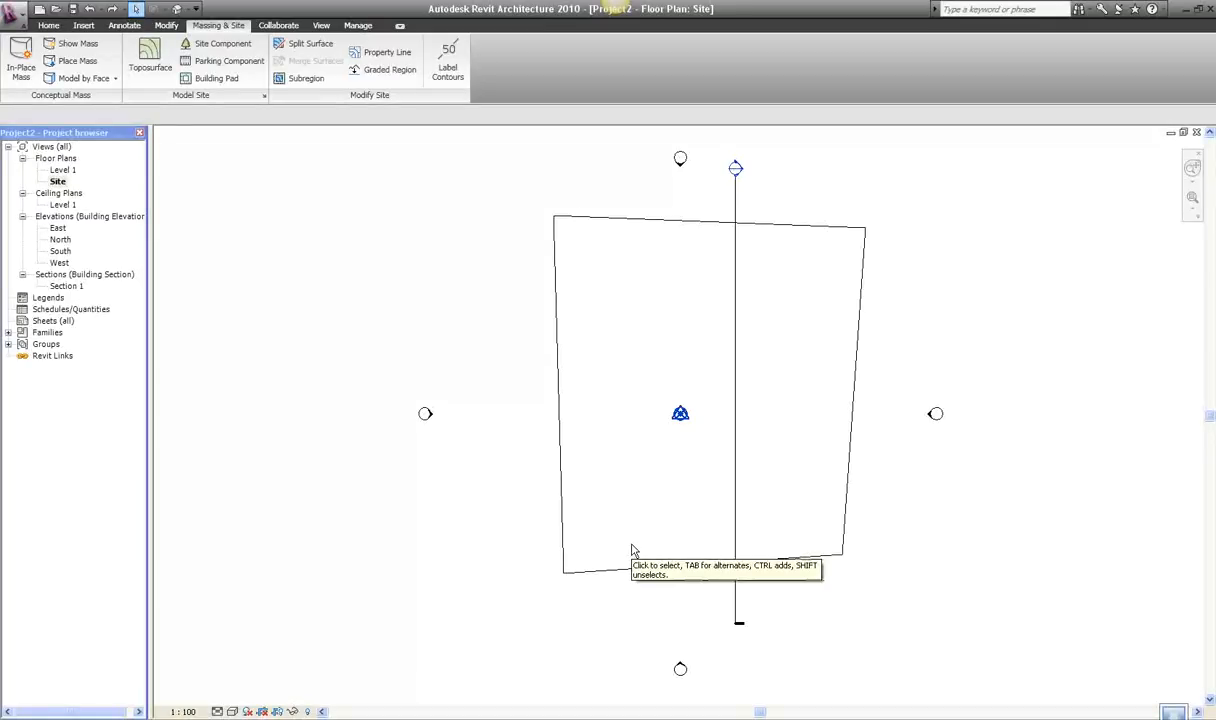
{"action": "mouse_move", "coordinate": [558, 378]}
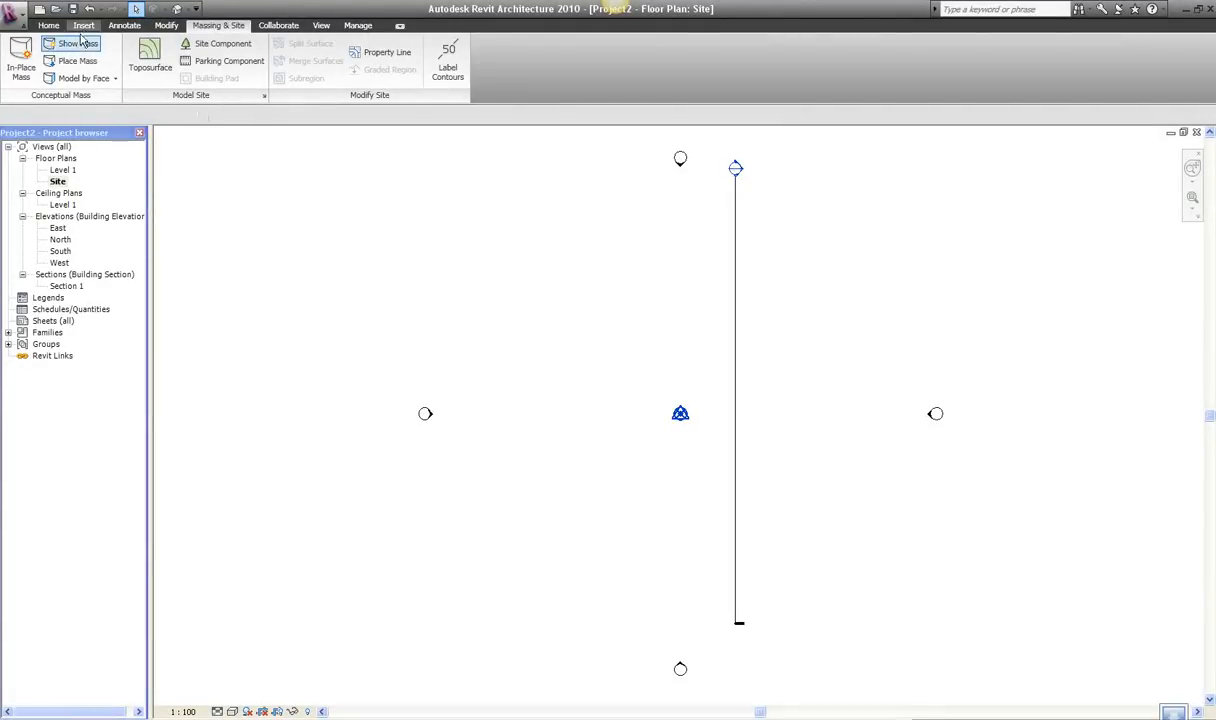
- Start linking a CAD drawing from the Insert tab's Link CAD command
{"action": "left_click", "coordinate": [83, 25]}
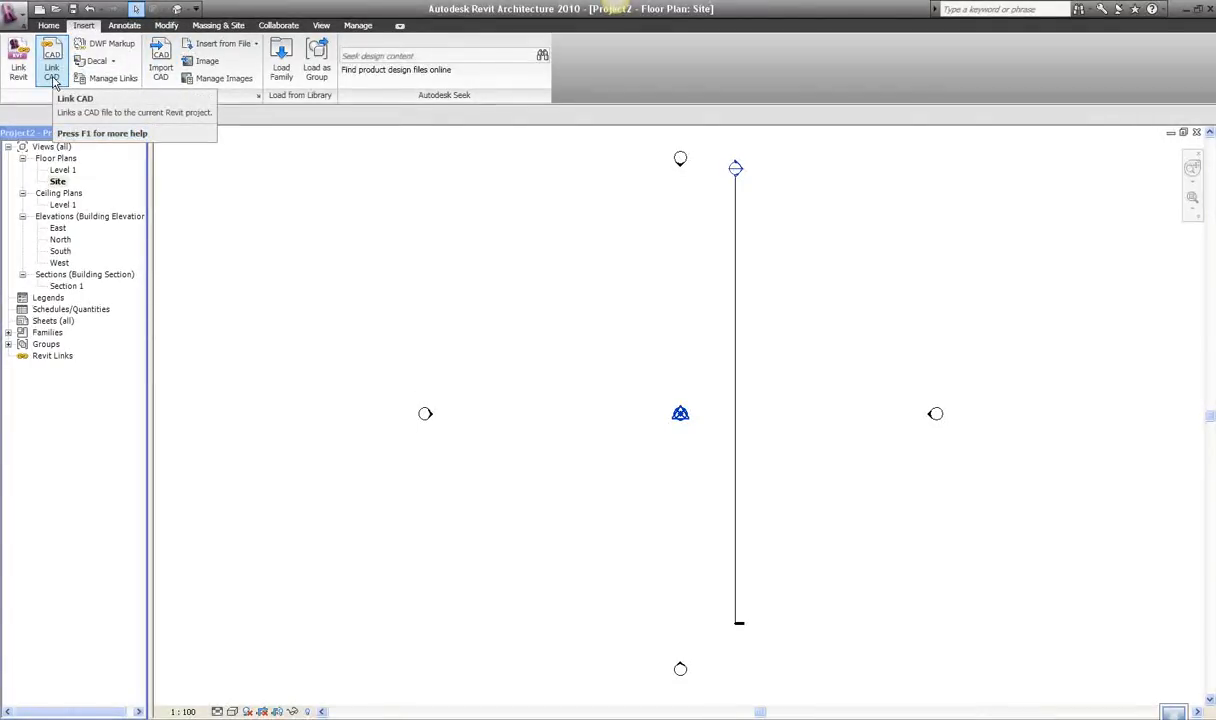
{"action": "mouse_move", "coordinate": [51, 72]}
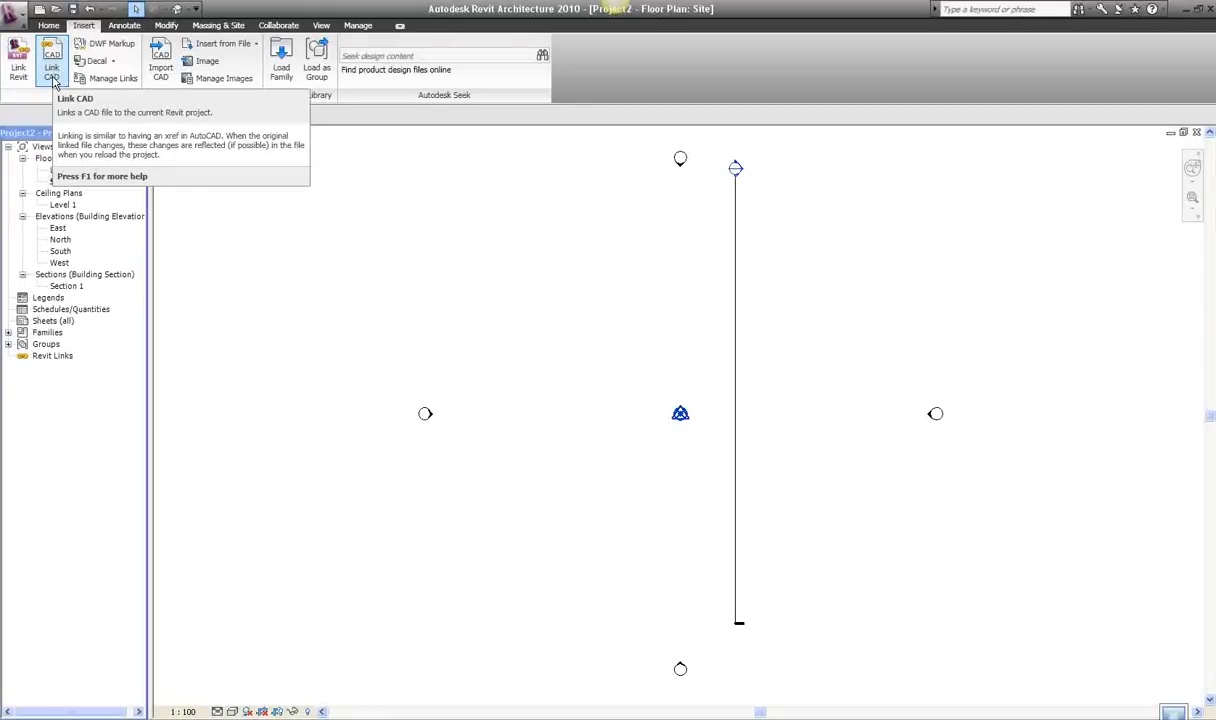
{"action": "left_click", "coordinate": [51, 72]}
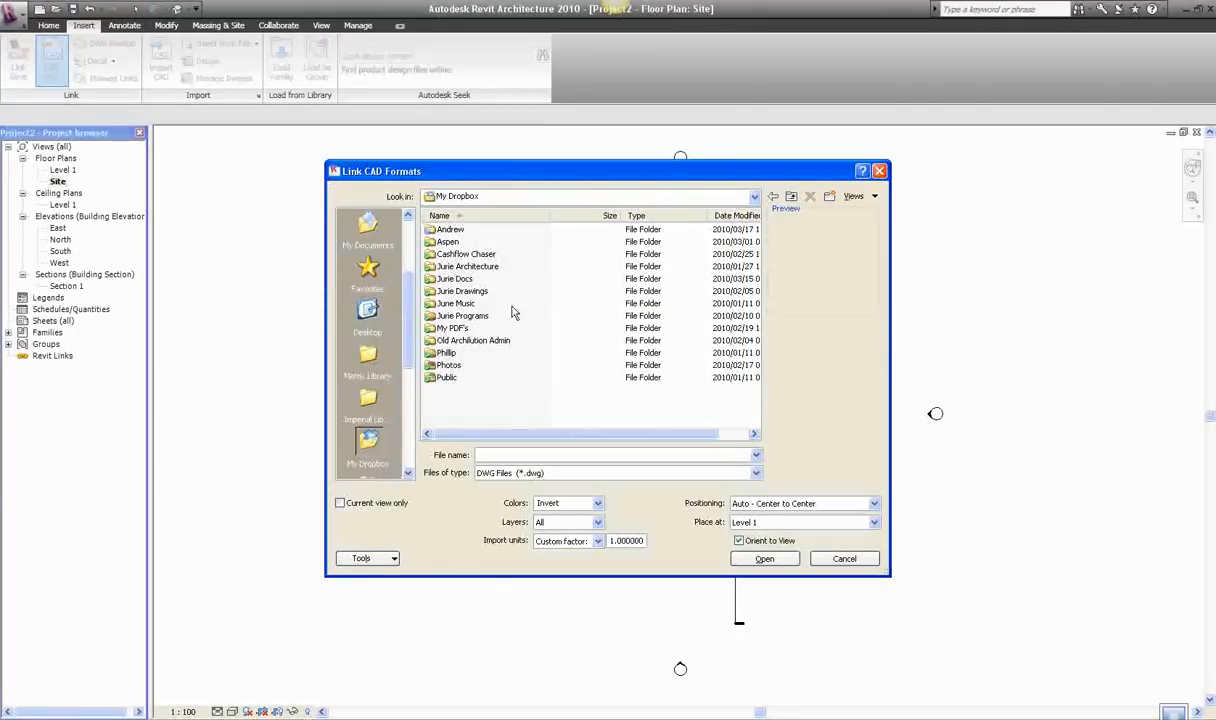
- Select revit site Andrew.dwg from the Andrew folder, setting import units and black-and-white colours
{"action": "double_click", "coordinate": [450, 229]}
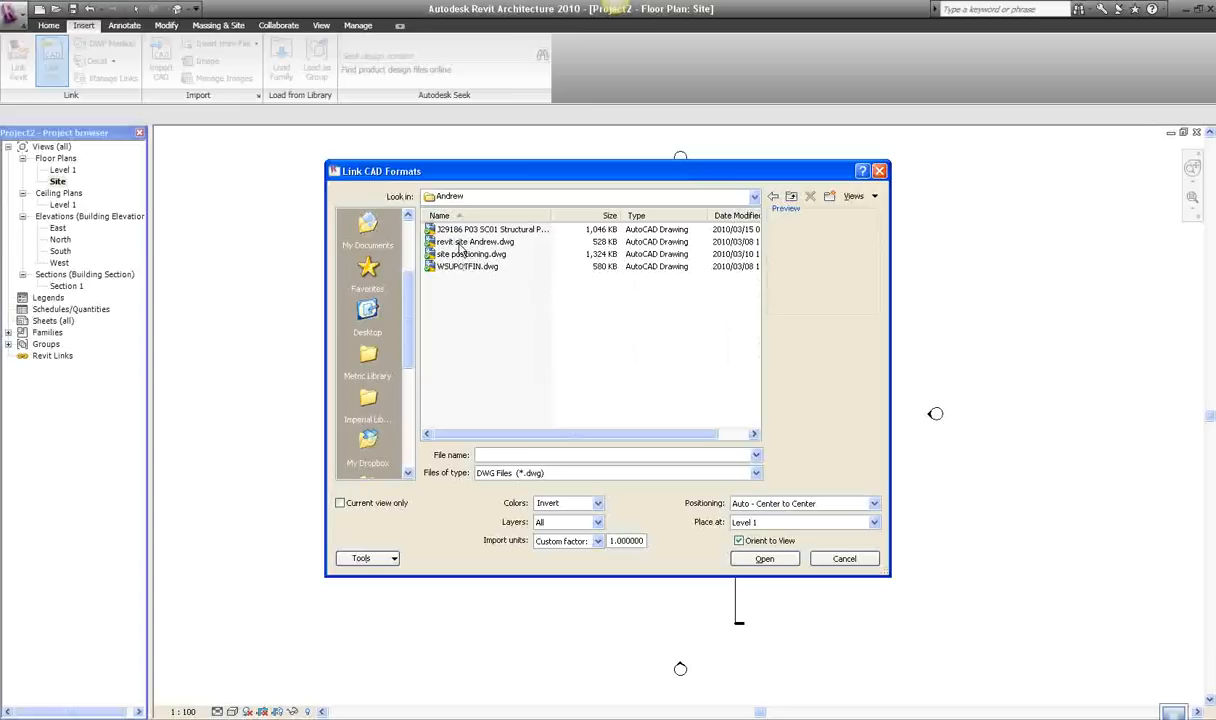
{"action": "left_click", "coordinate": [474, 242]}
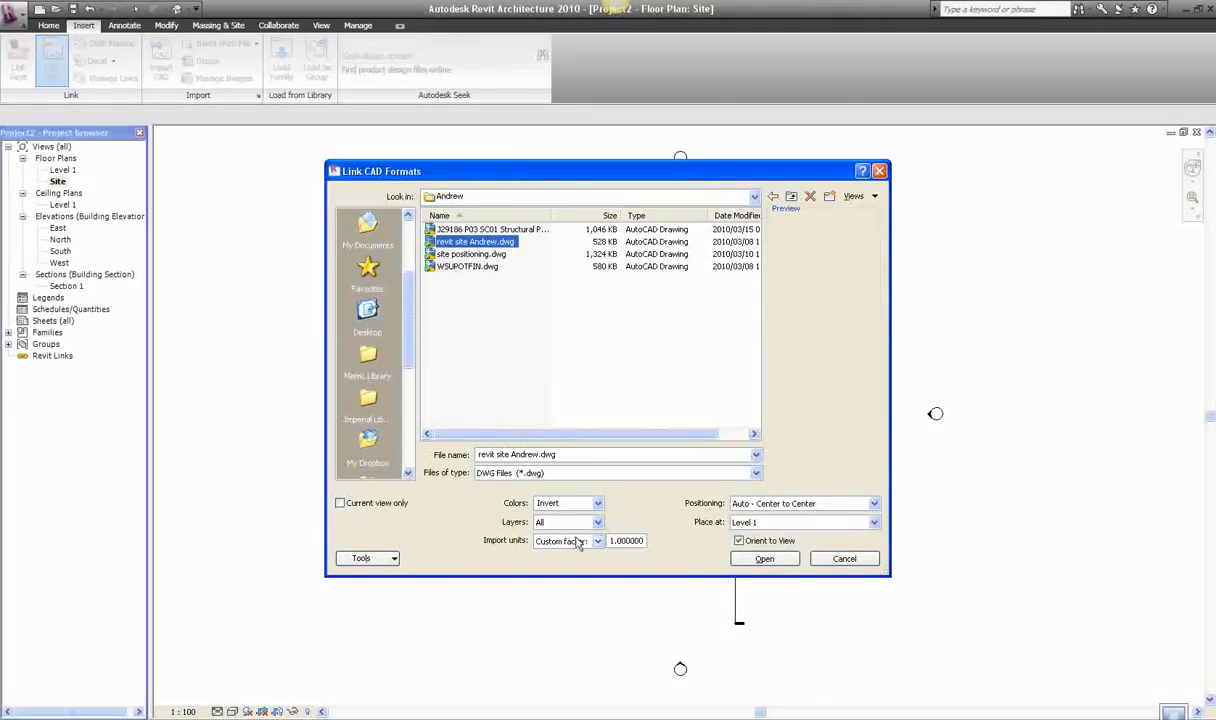
{"action": "left_click", "coordinate": [597, 541]}
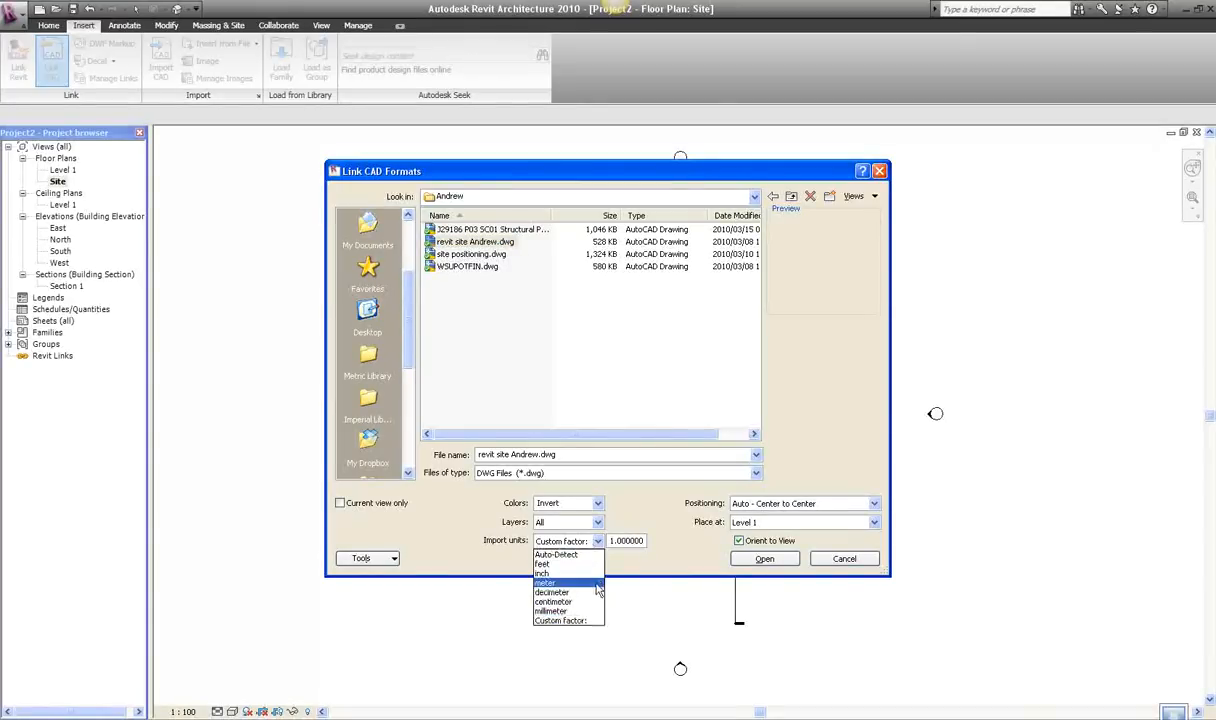
{"action": "left_click", "coordinate": [560, 620]}
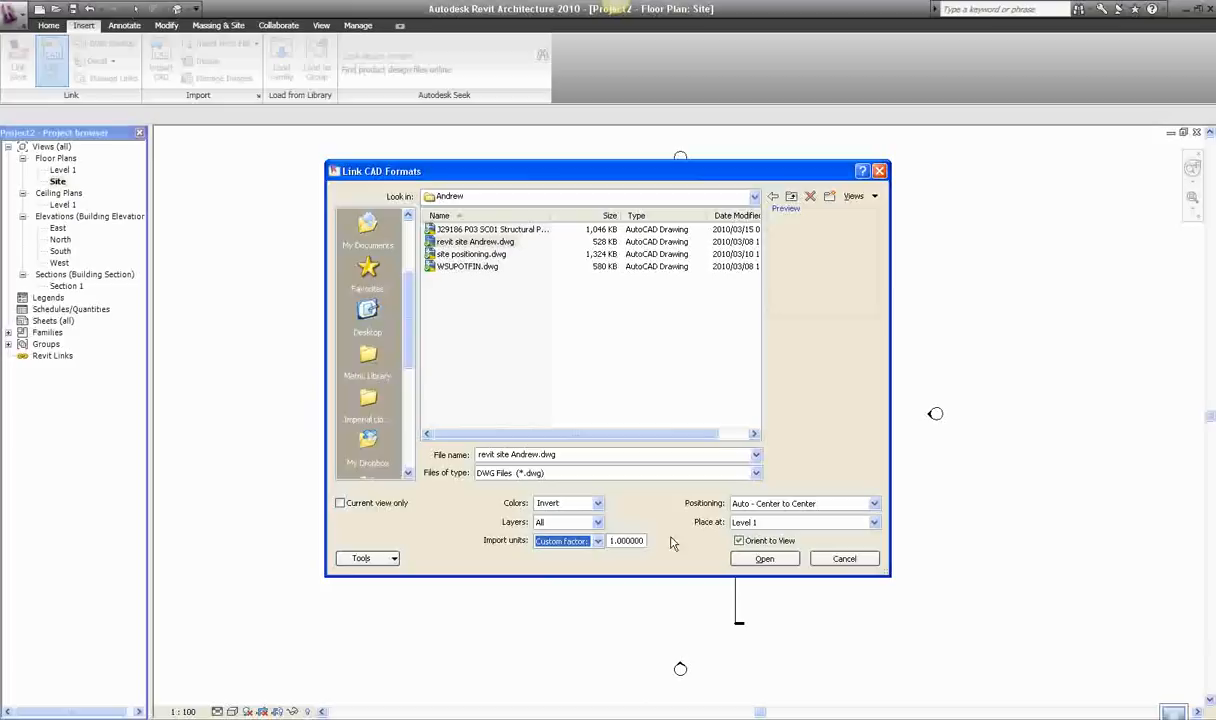
{"action": "left_click", "coordinate": [596, 503]}
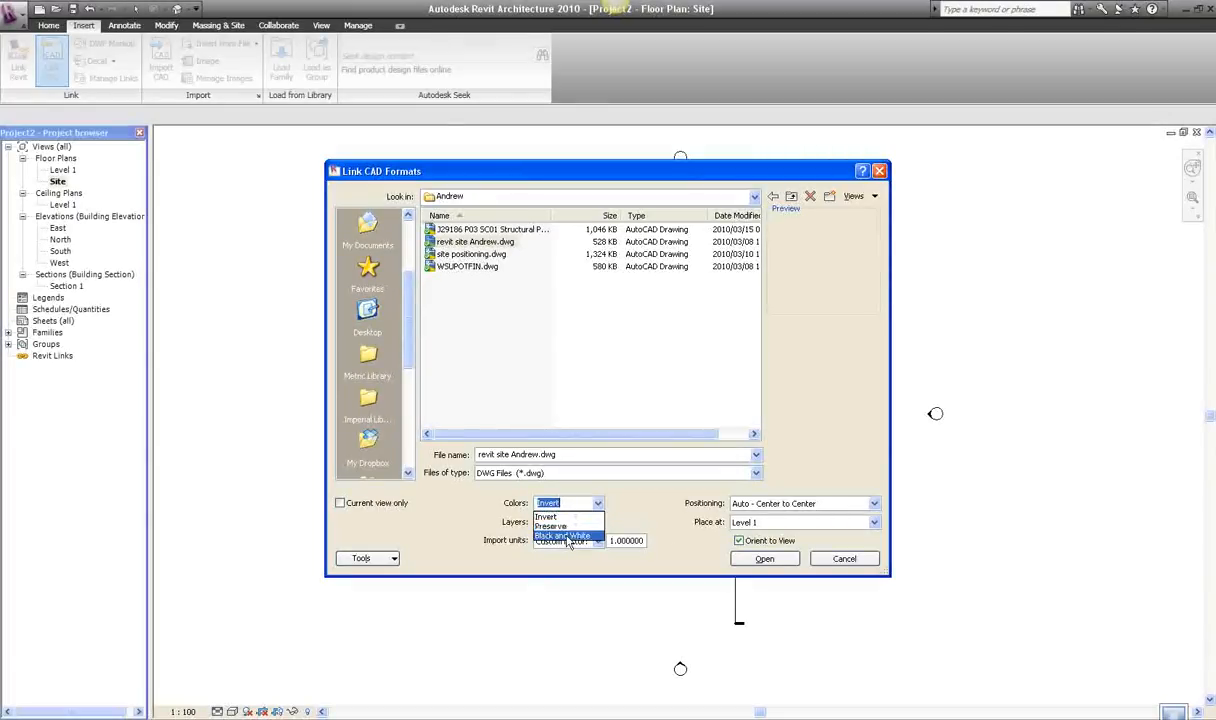
{"action": "left_click", "coordinate": [764, 558]}
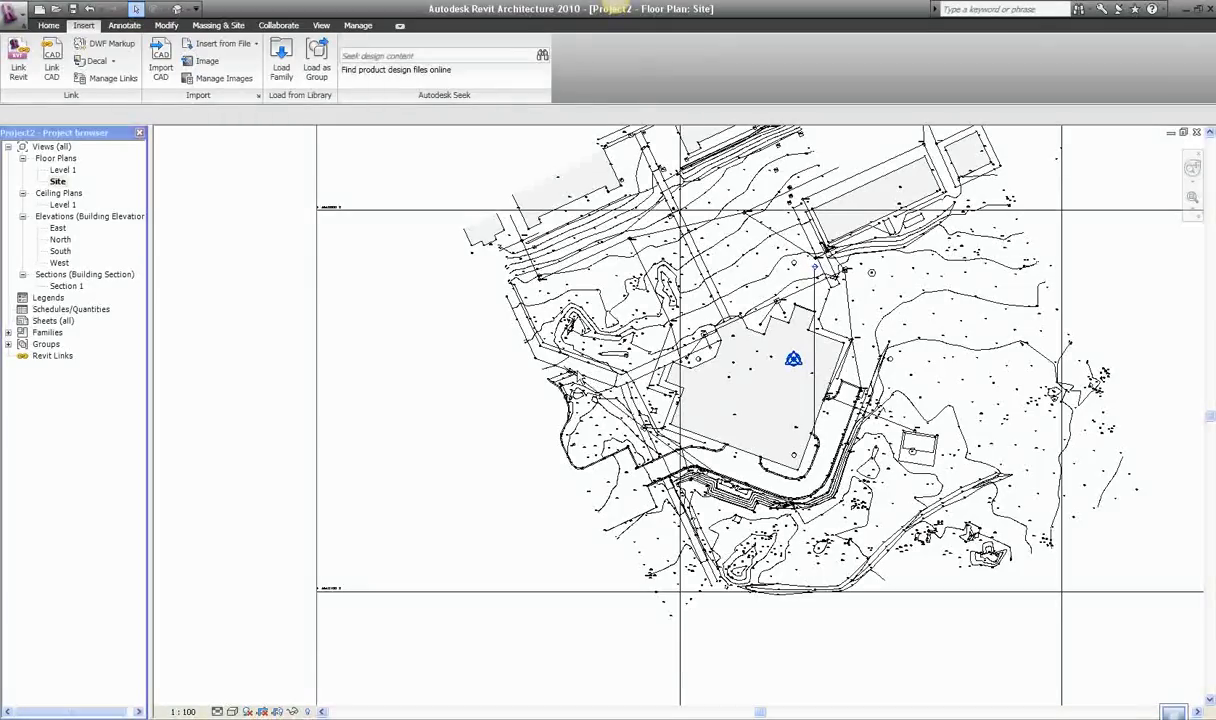
- Switch to the site modelling commands after linking the site drawing
{"action": "left_click", "coordinate": [218, 25]}
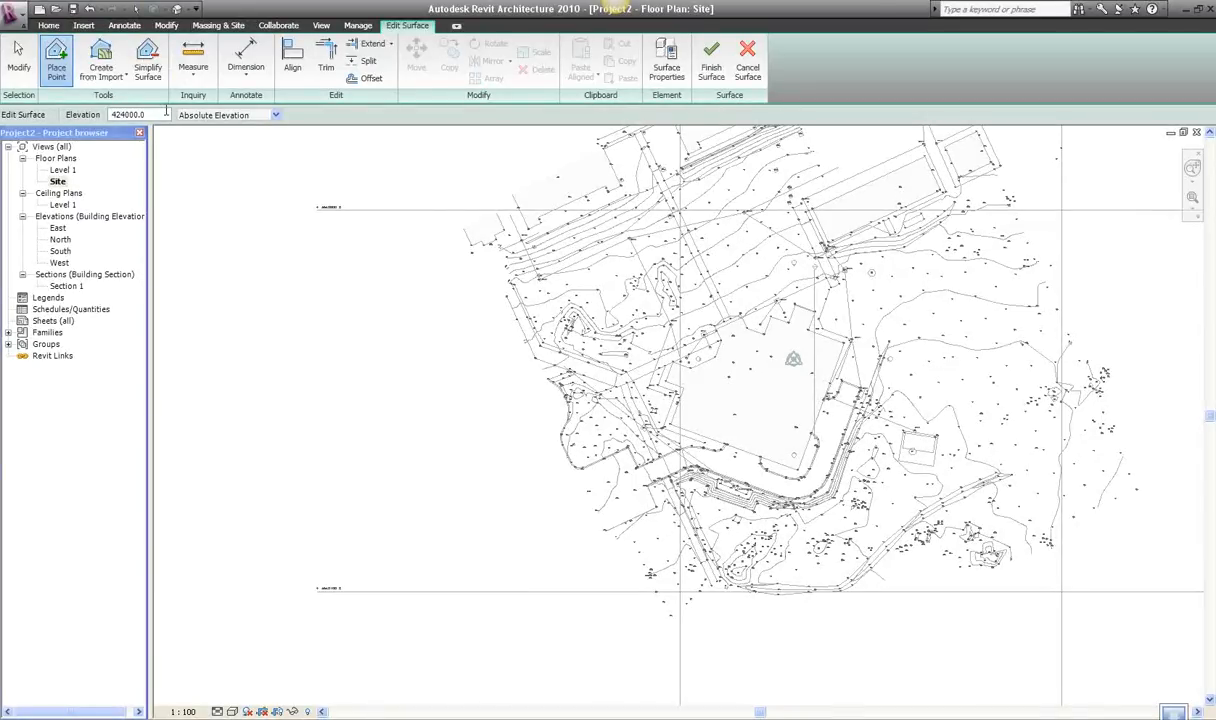
{"action": "mouse_move", "coordinate": [100, 60]}
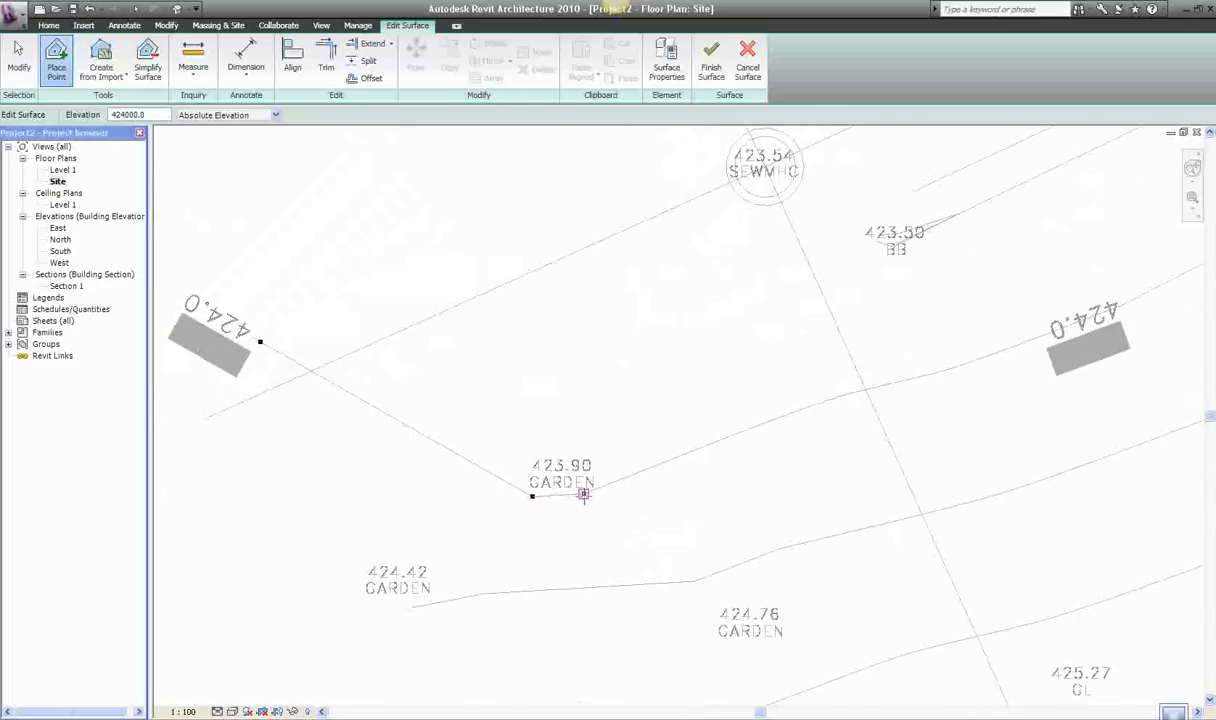
- Place a toposurface point on the 424.0 contour and pan along the line
{"action": "left_click", "coordinate": [721, 438]}
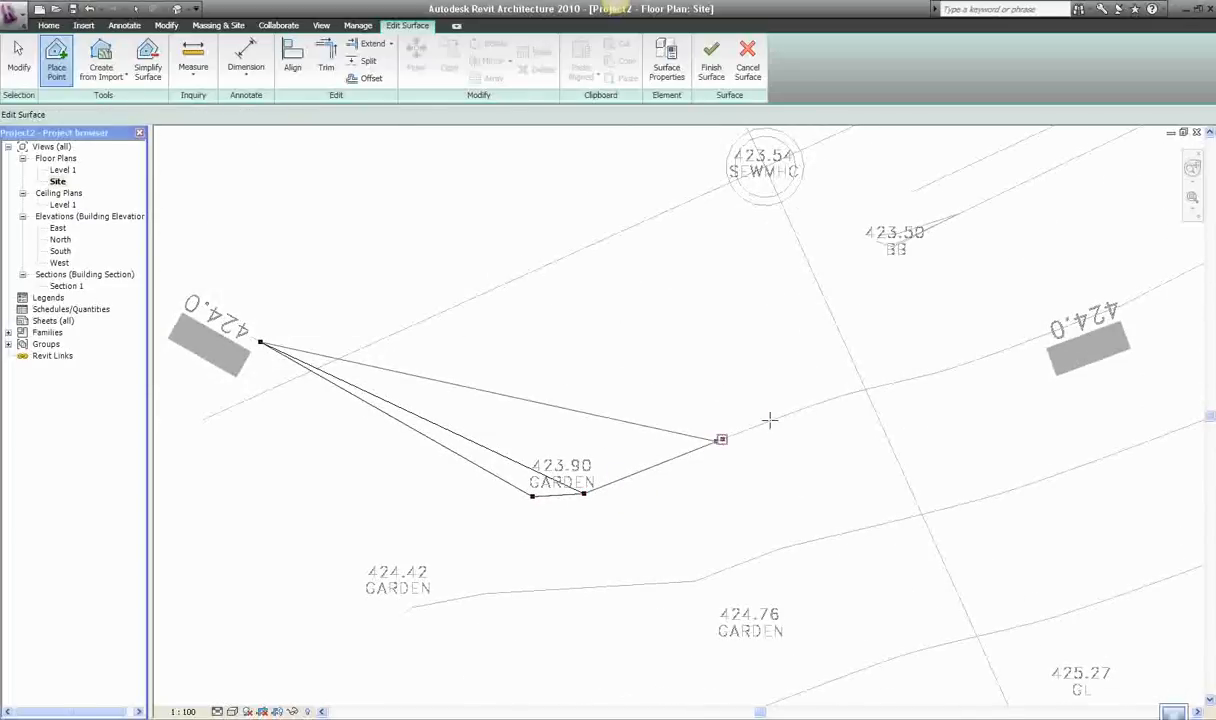
{"action": "left_click_drag", "start_coordinate": [721, 439], "coordinate": [893, 383]}
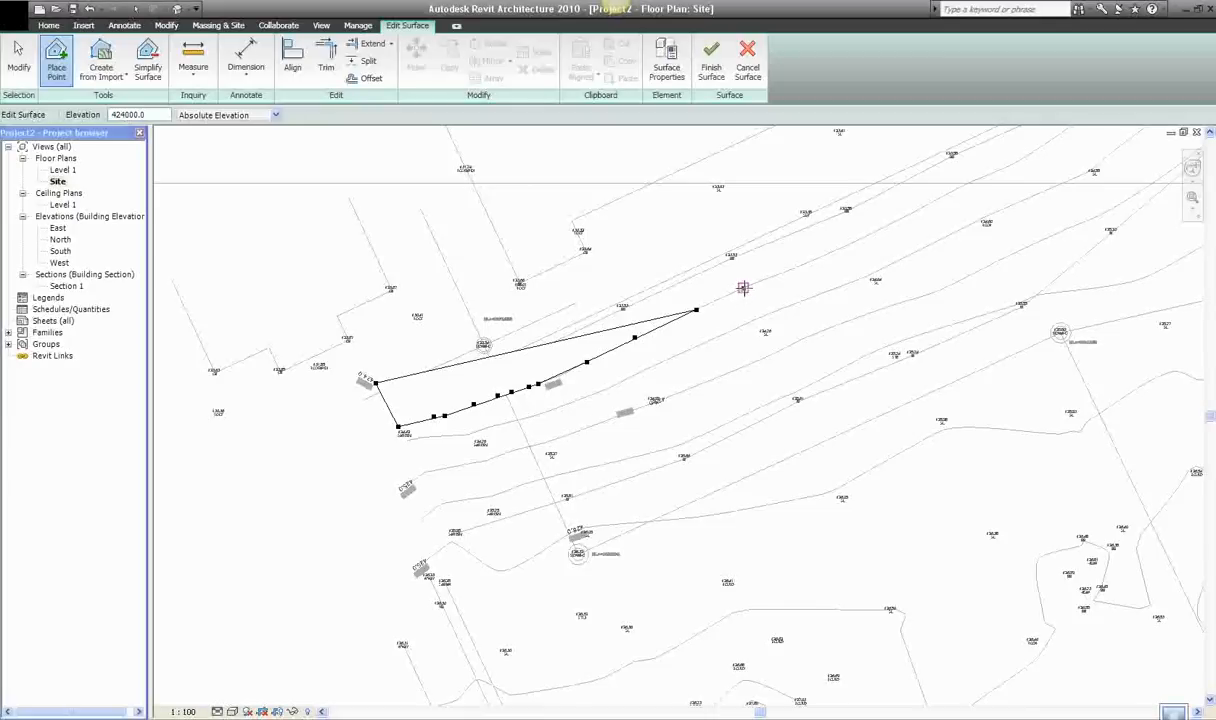
{"action": "mouse_move", "coordinate": [703, 330]}
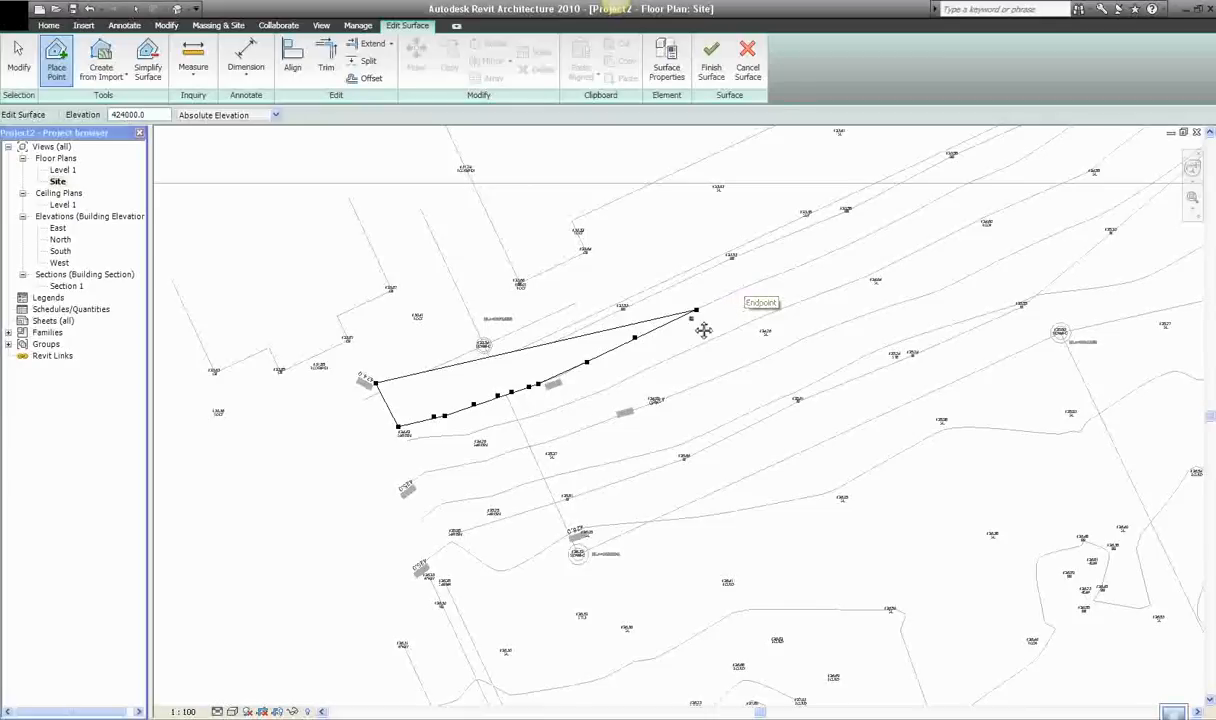